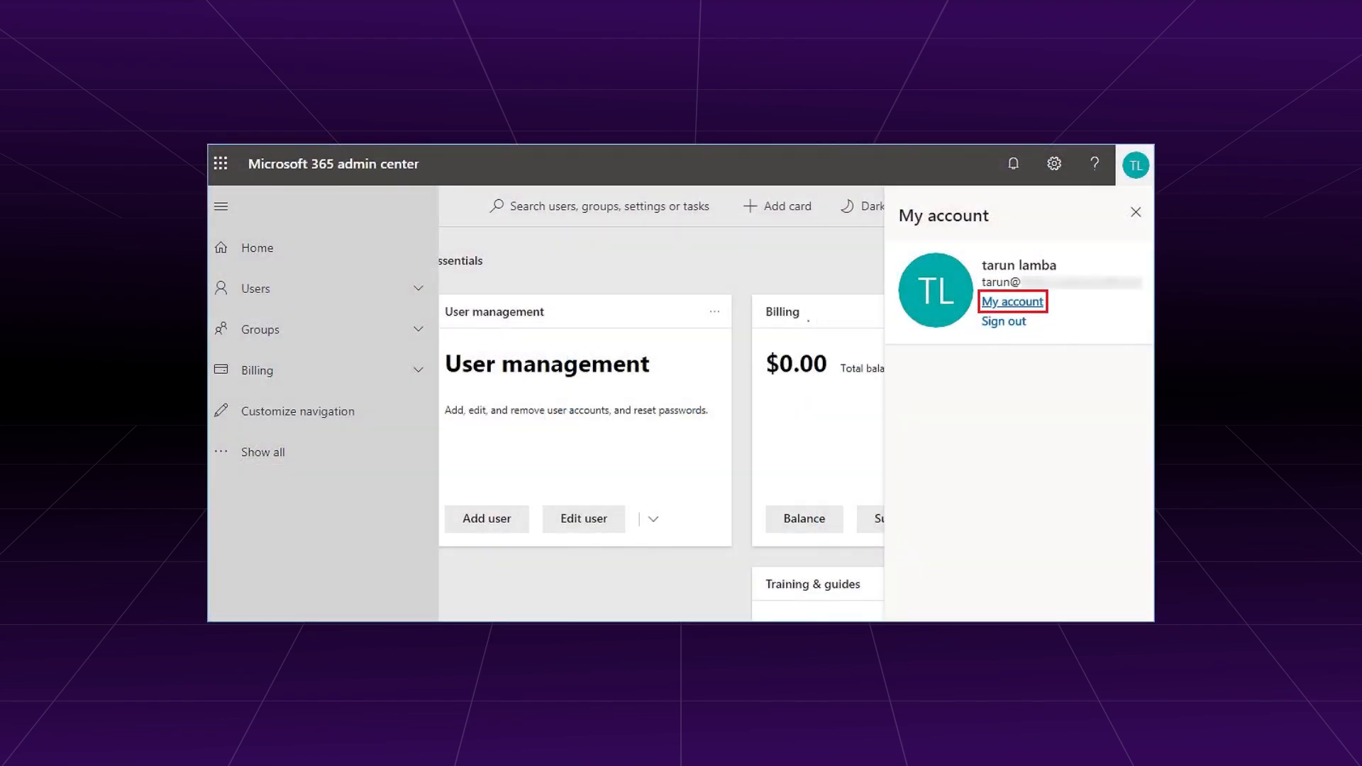
Go to My account and its Security & privacy section from the profile menu
{"action": "left_click", "coordinate": [1010, 301]}
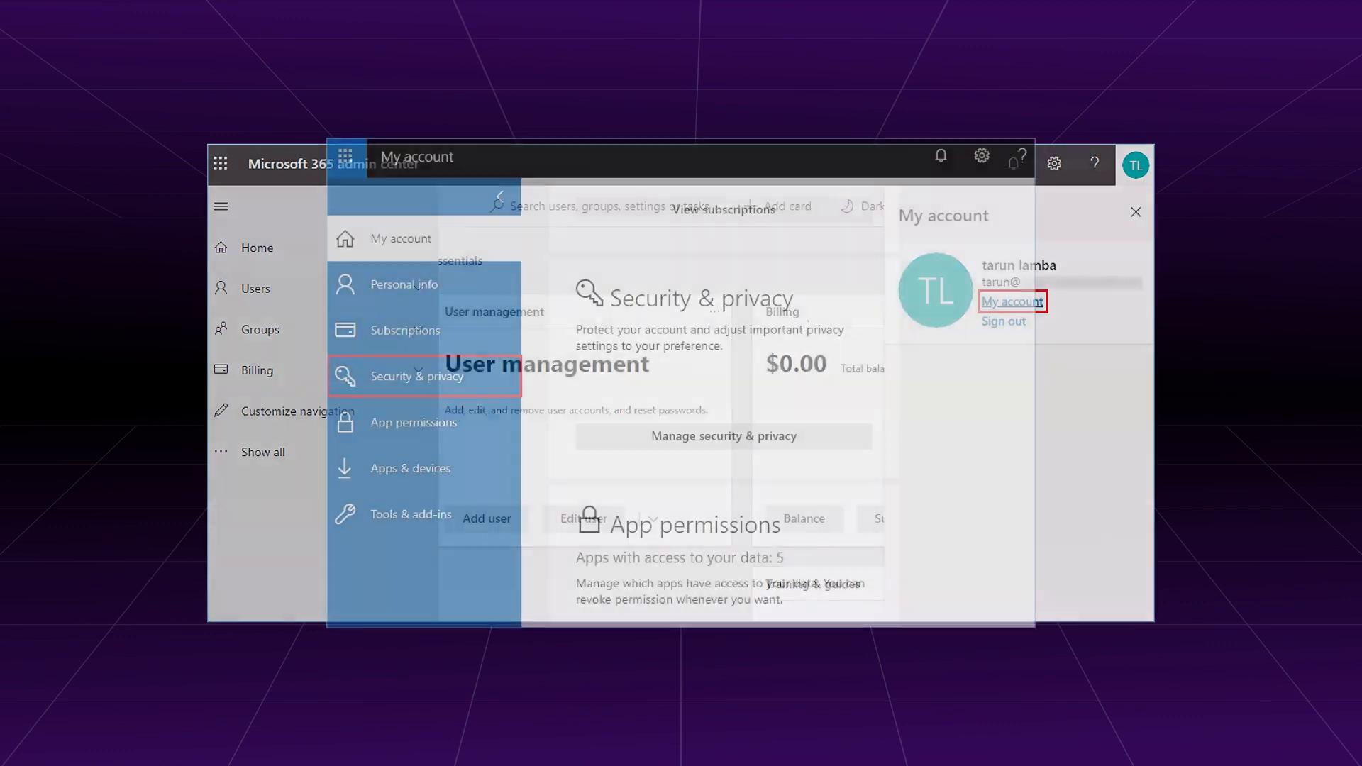
{"action": "left_click", "coordinate": [1010, 301]}
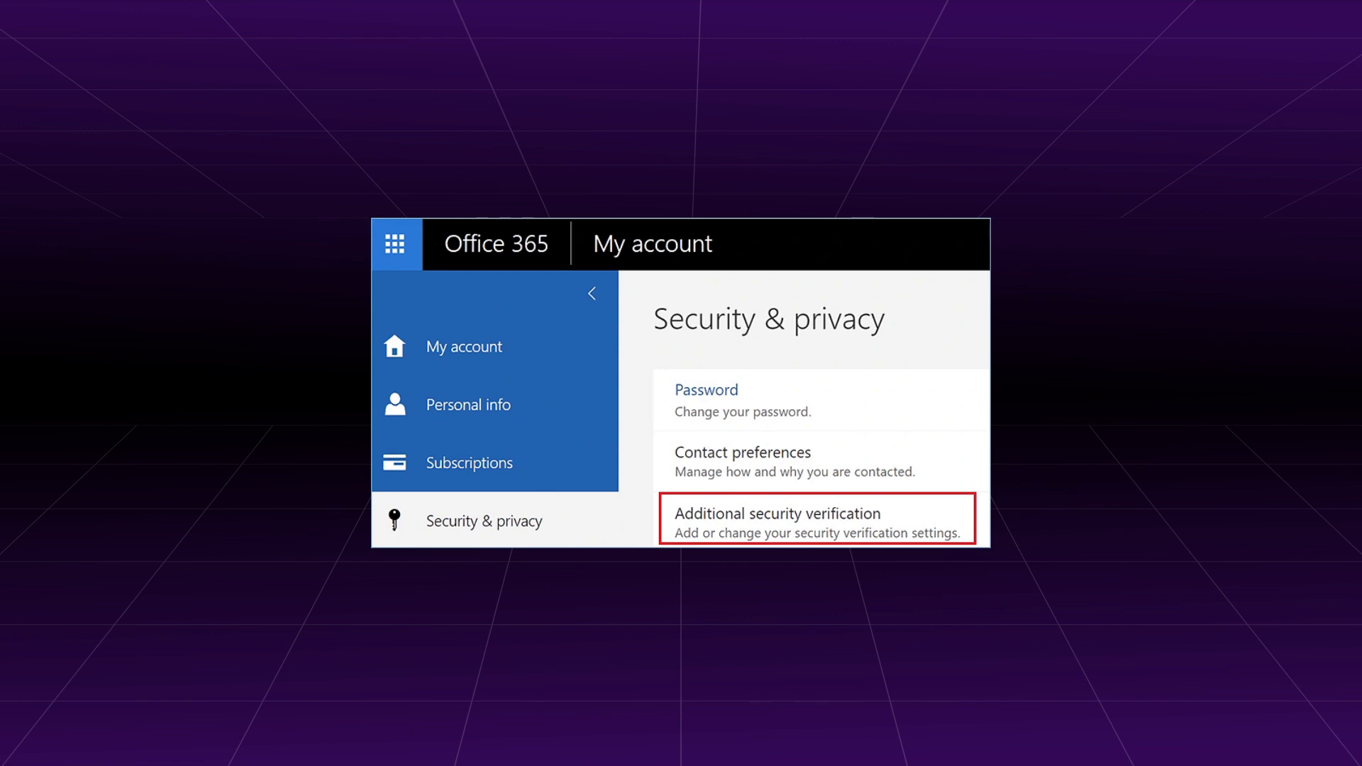
Expand Additional security verification and go to Create and manage app passwords
{"action": "left_click", "coordinate": [817, 519]}
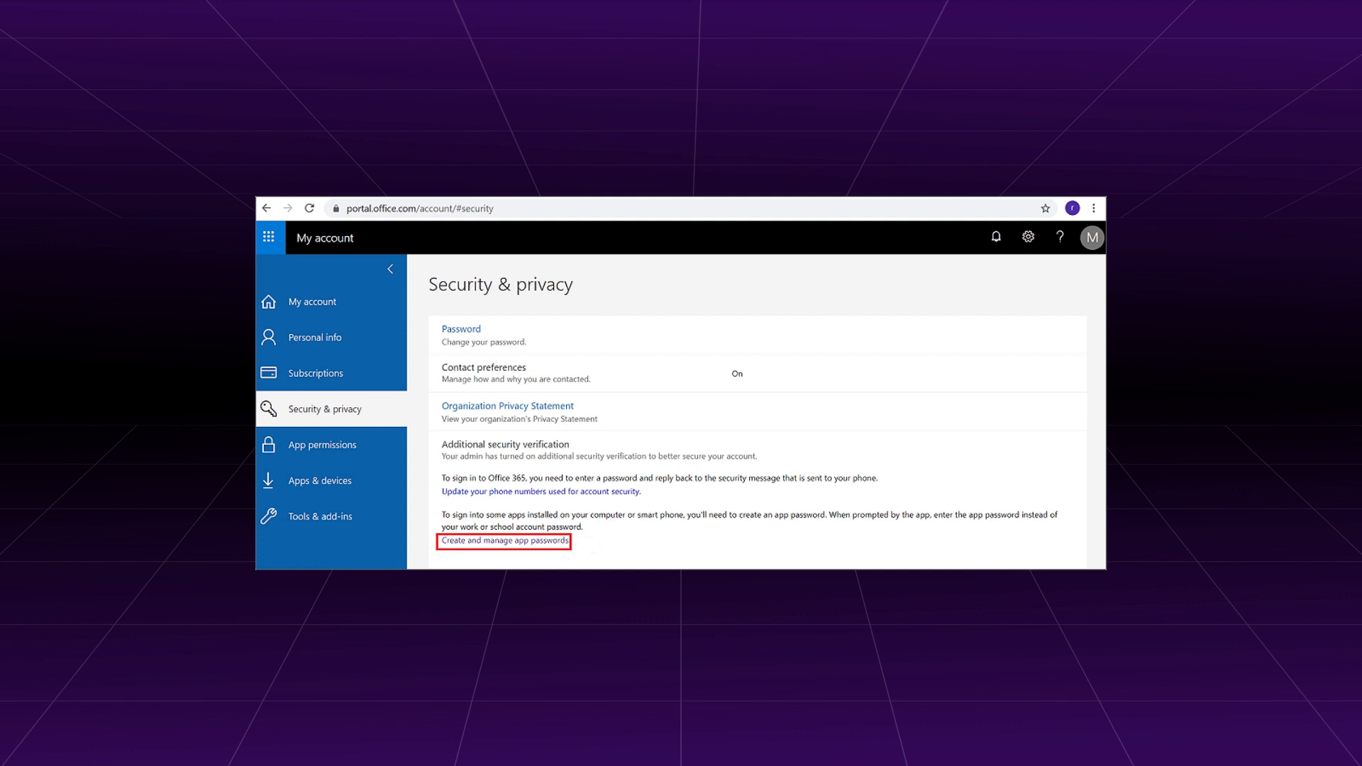
{"action": "left_click", "coordinate": [502, 541]}
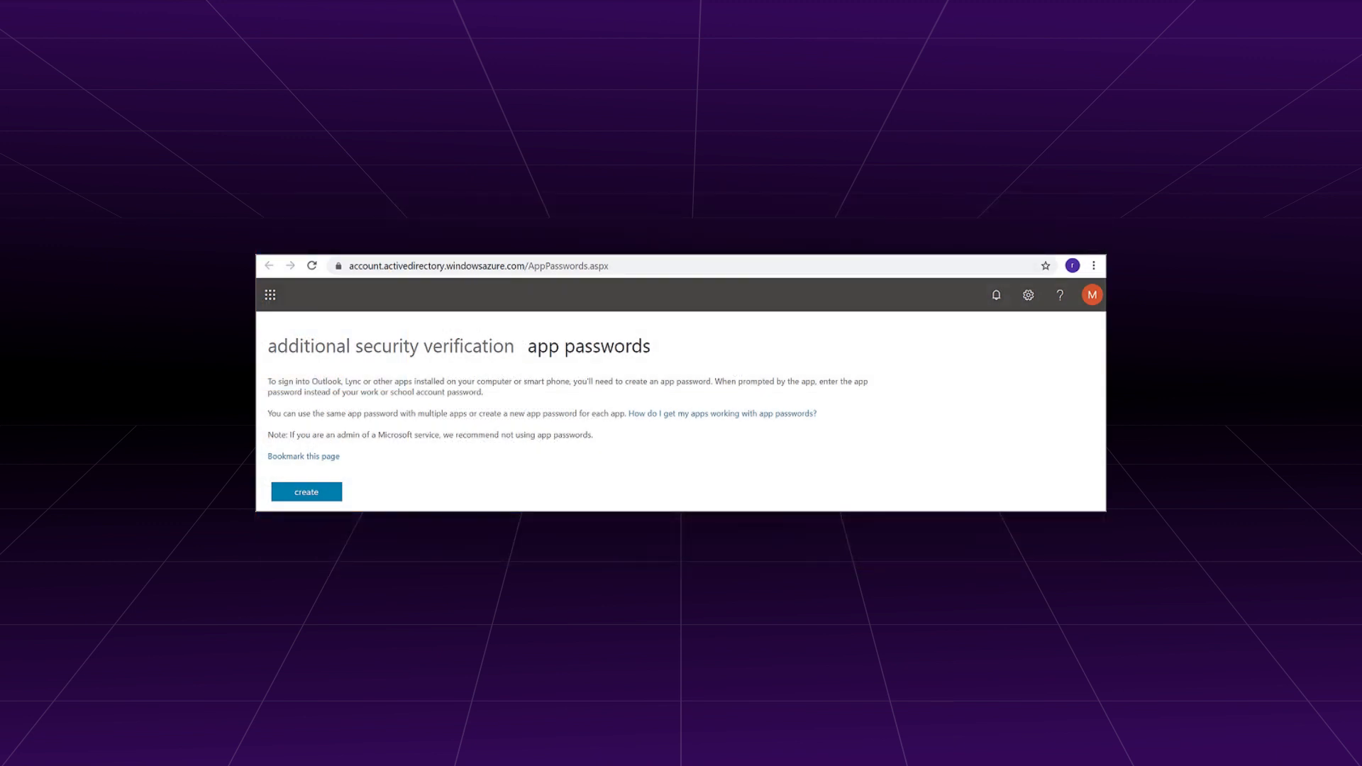
Start creating a new app password on the app passwords page
{"action": "left_click", "coordinate": [306, 492]}
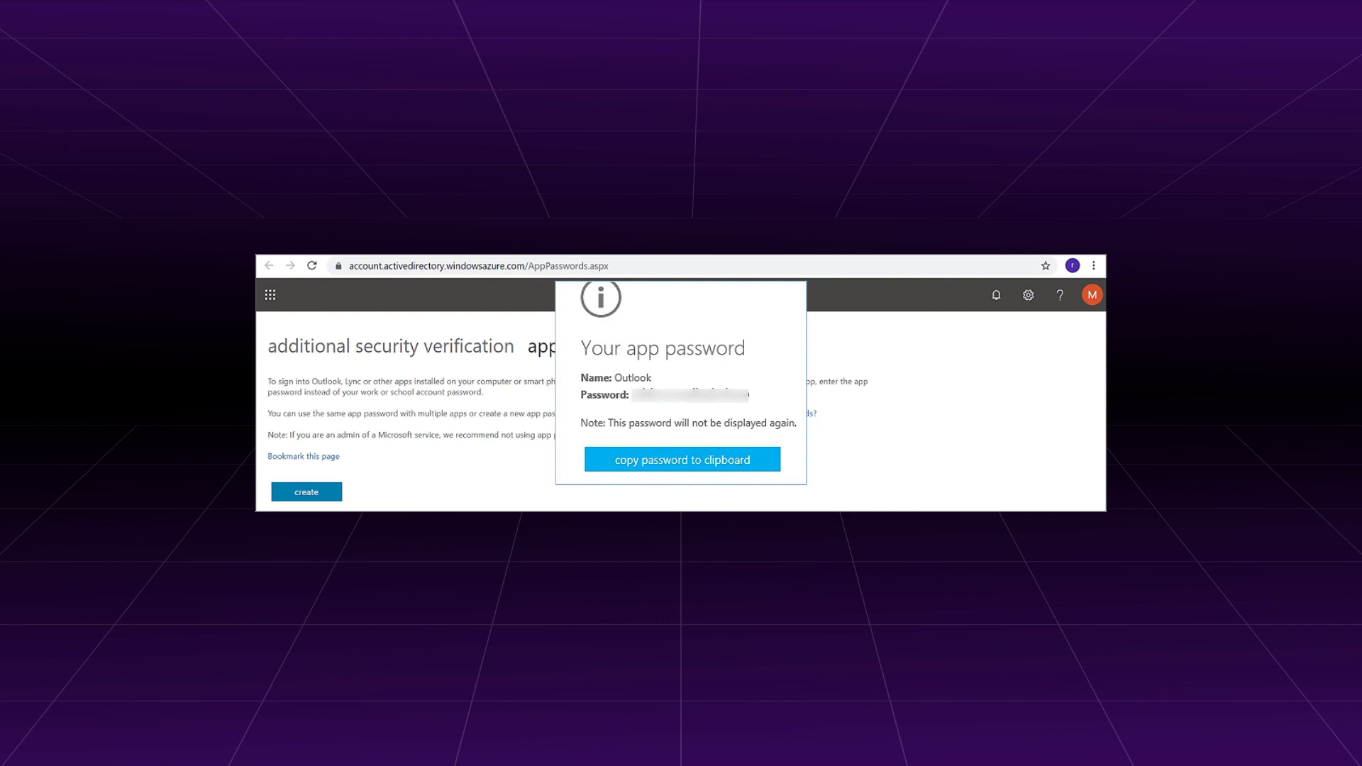
Copy the generated Outlook app password to the clipboard
{"action": "left_click", "coordinate": [681, 458]}
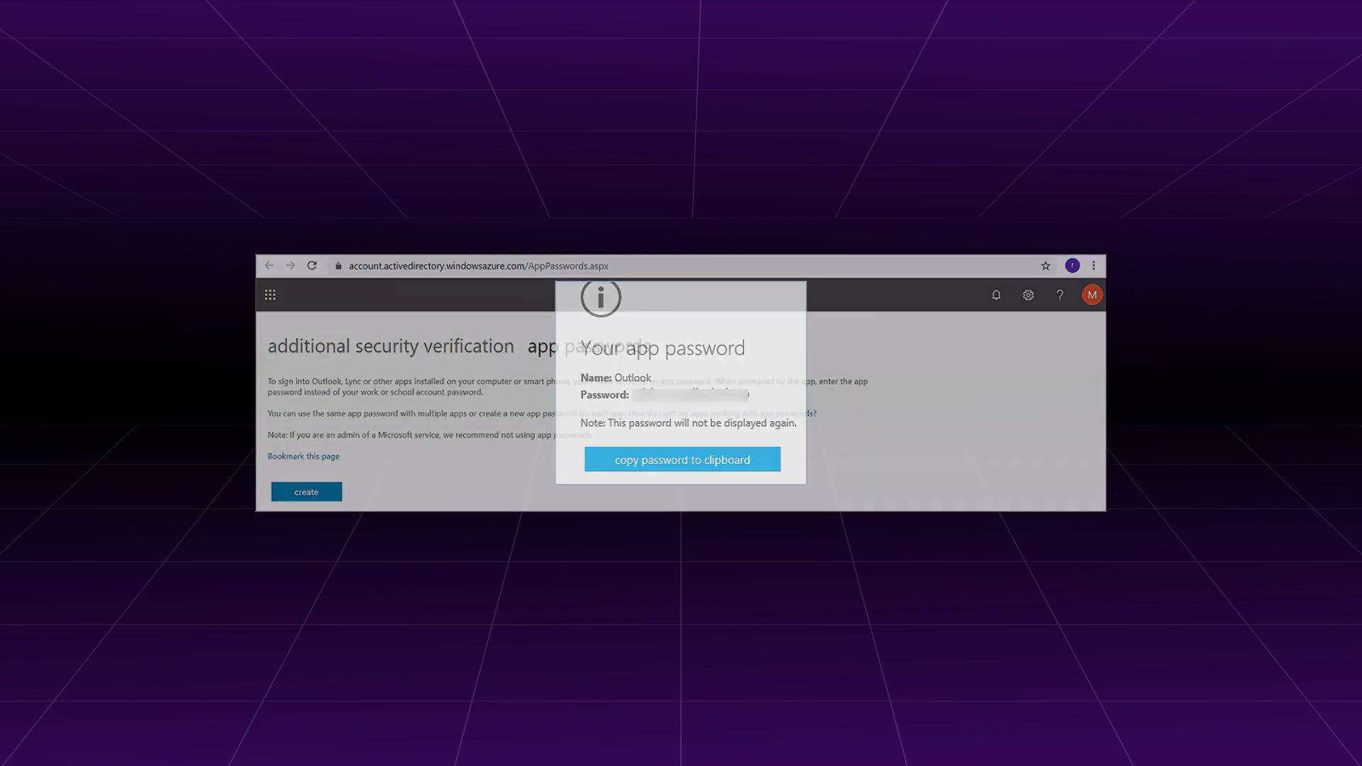